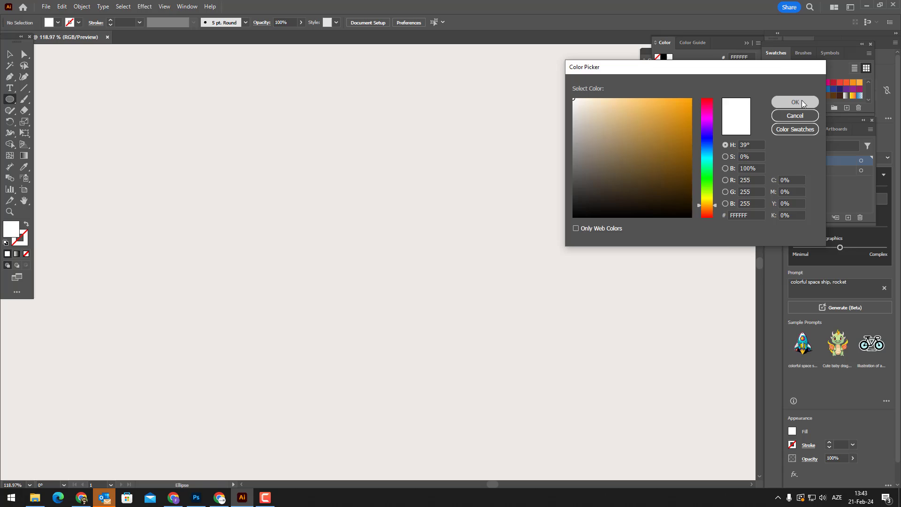
Fill the new small circle above the large circle with white.
click(795, 102)
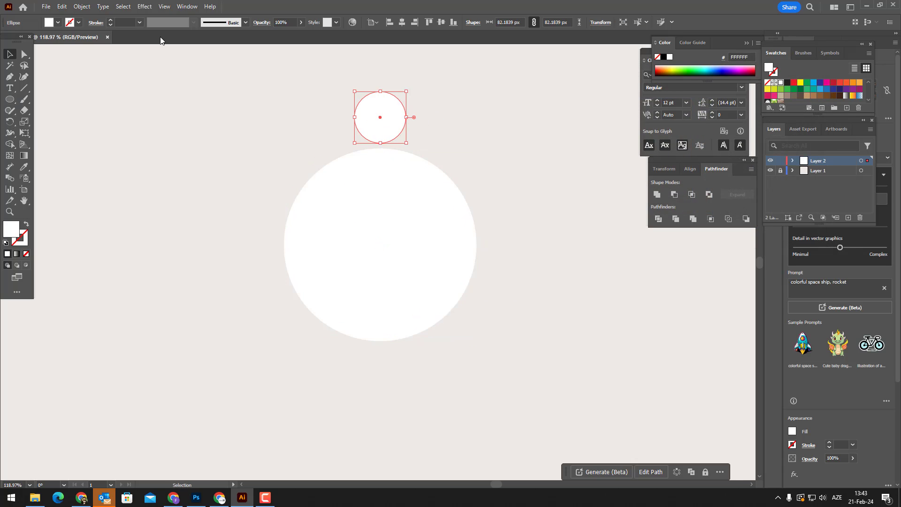
click(81, 6)
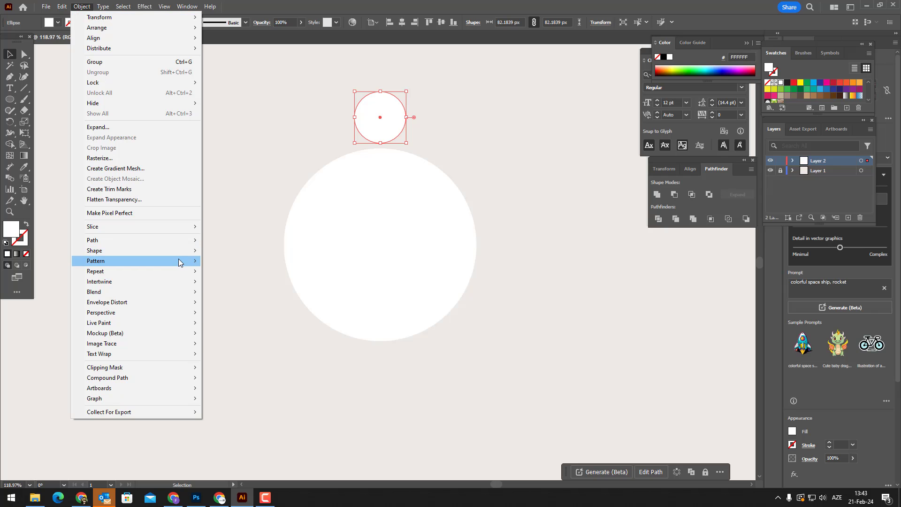
Radially repeat the small circle to 16 instances, then expand it into a scalloped shape.
click(95, 270)
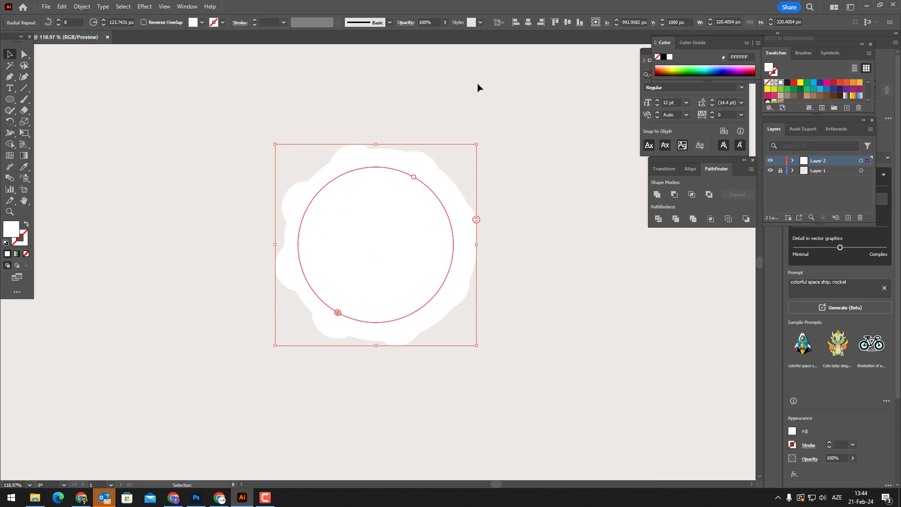
click(567, 22)
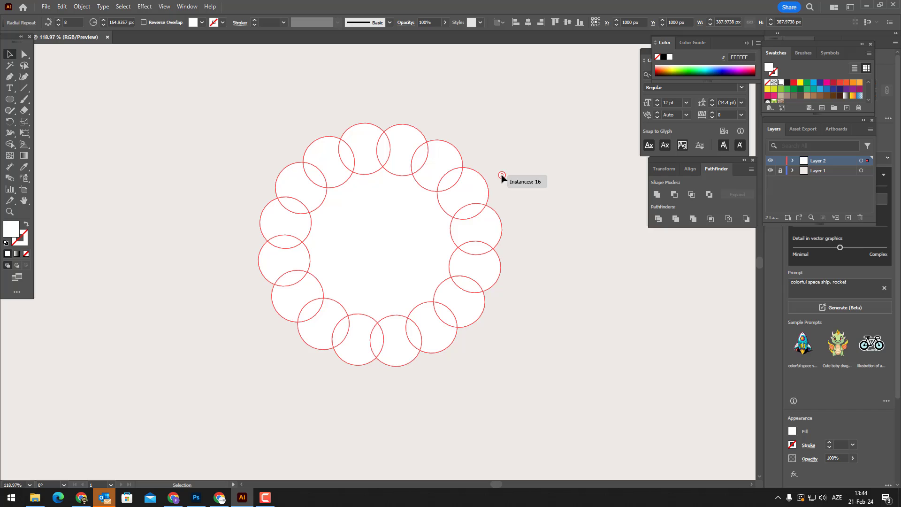
click(471, 265)
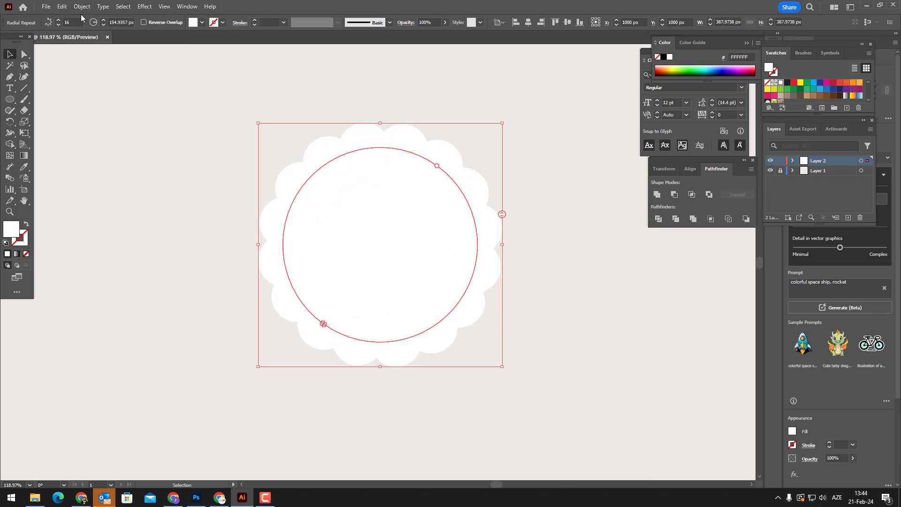
click(81, 6)
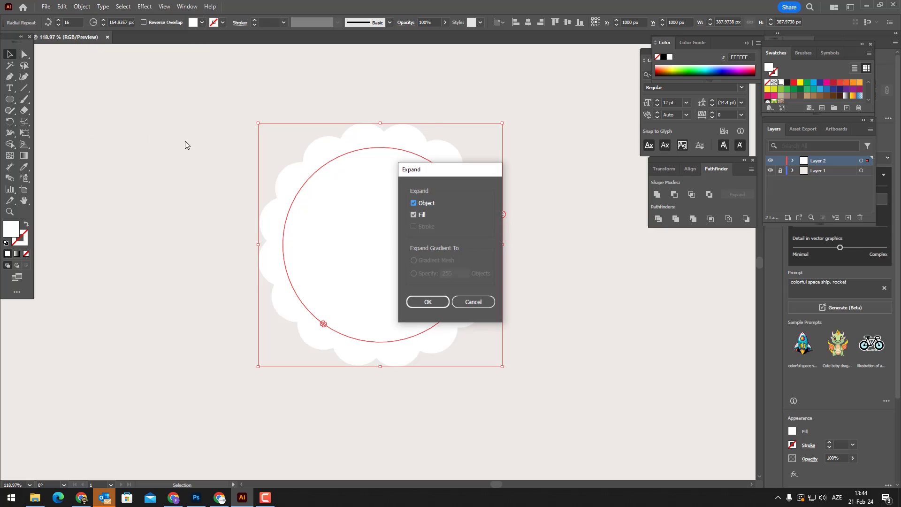
click(427, 302)
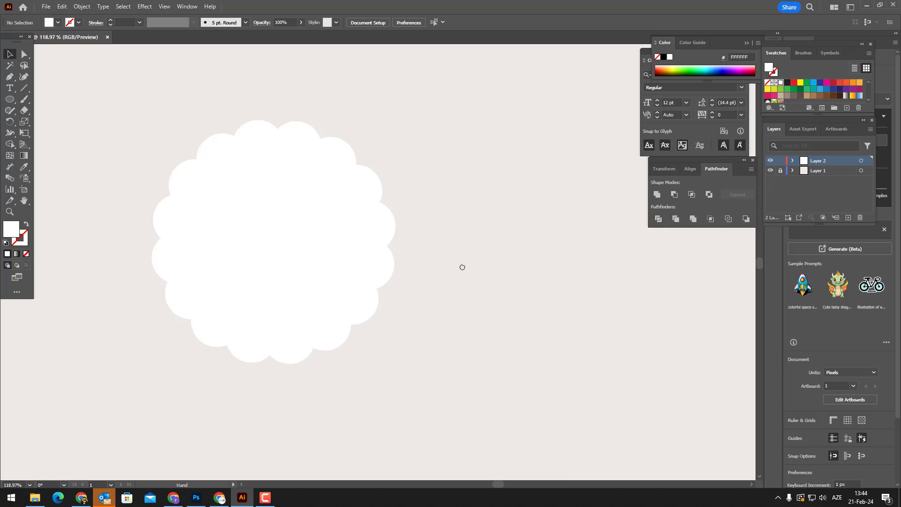
Draw a #494846 grey head rectangle and two overlapping grey circles beside it.
click(9, 99)
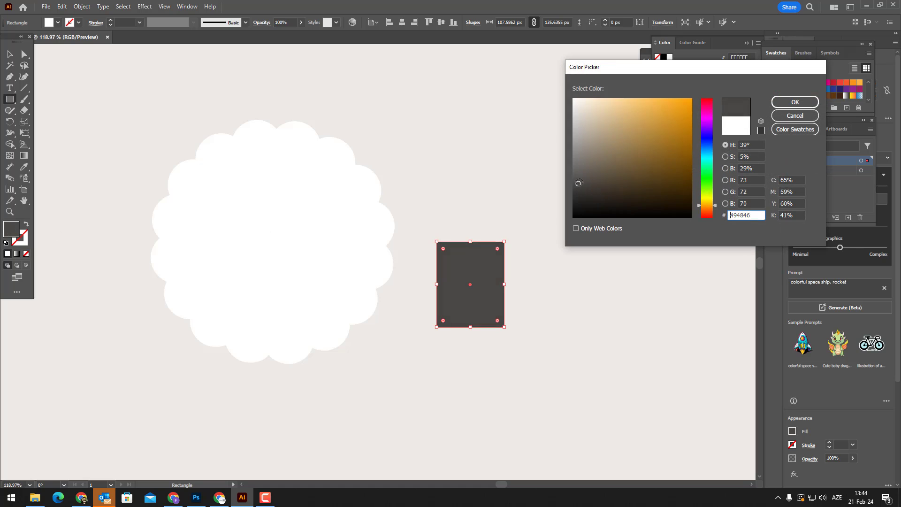
click(794, 102)
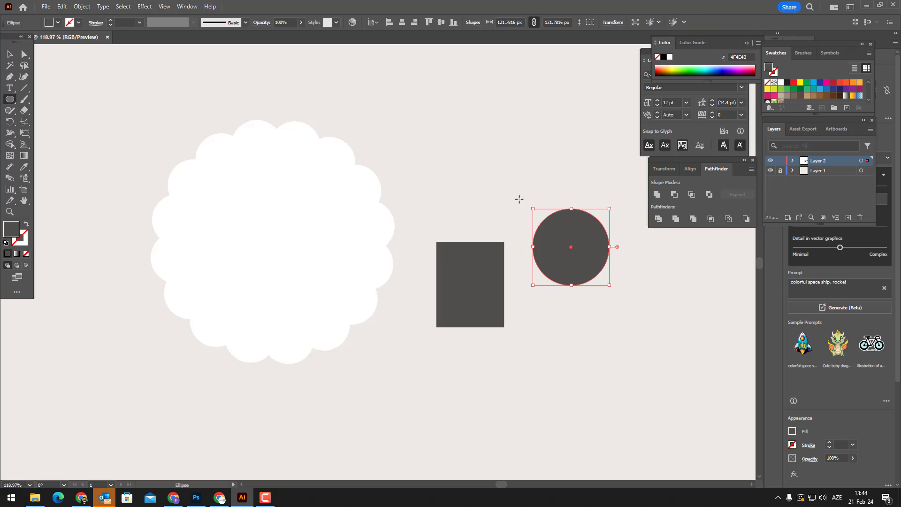
mouse_move(635, 209)
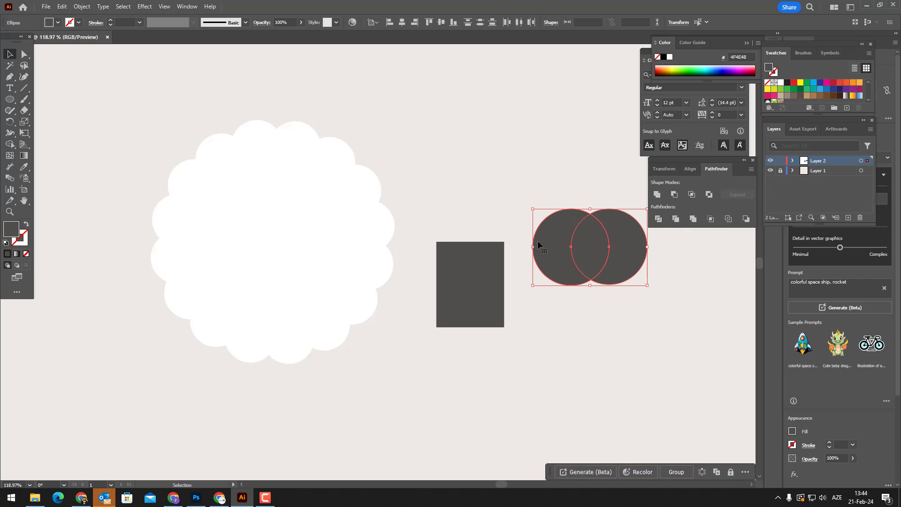
Intersect the circles into a leaf ear, reflect a copy, and place the head on the body.
click(691, 195)
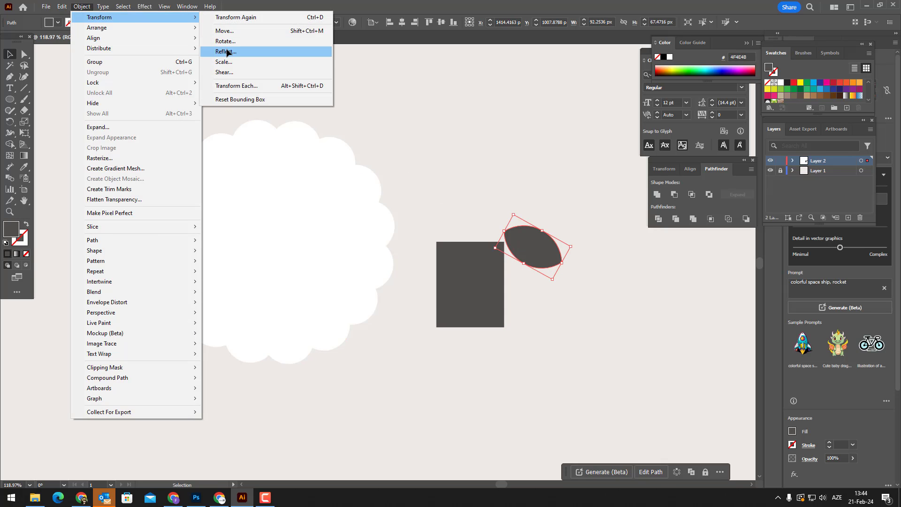
click(226, 51)
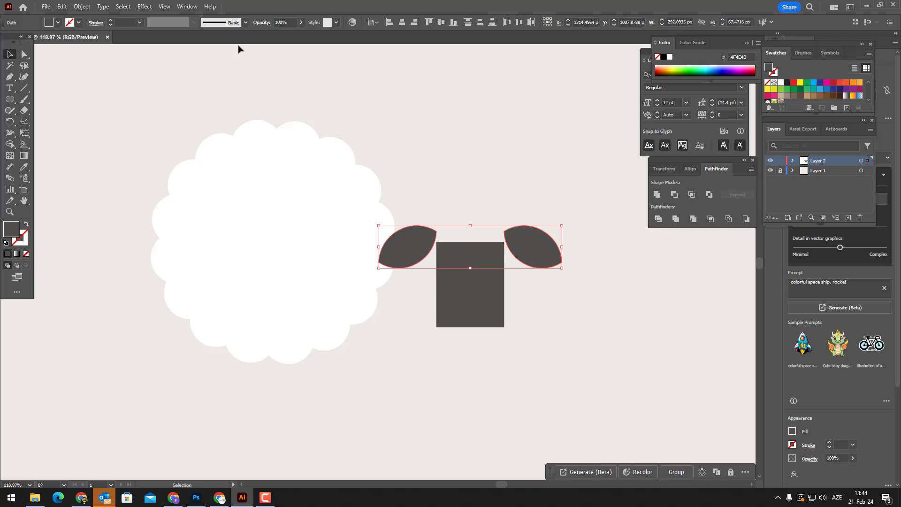
click(676, 472)
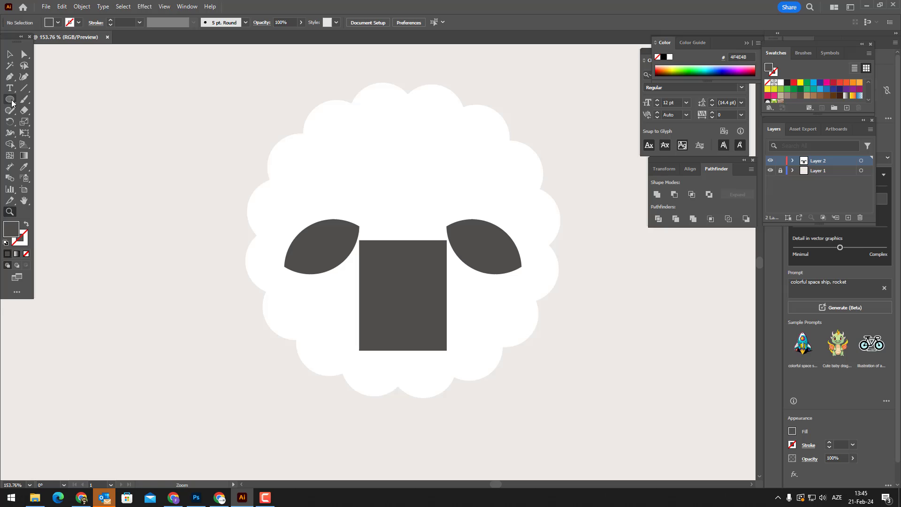
Build a grey-rimmed white eye with a grey pupil, then paste a second eye in front.
click(9, 99)
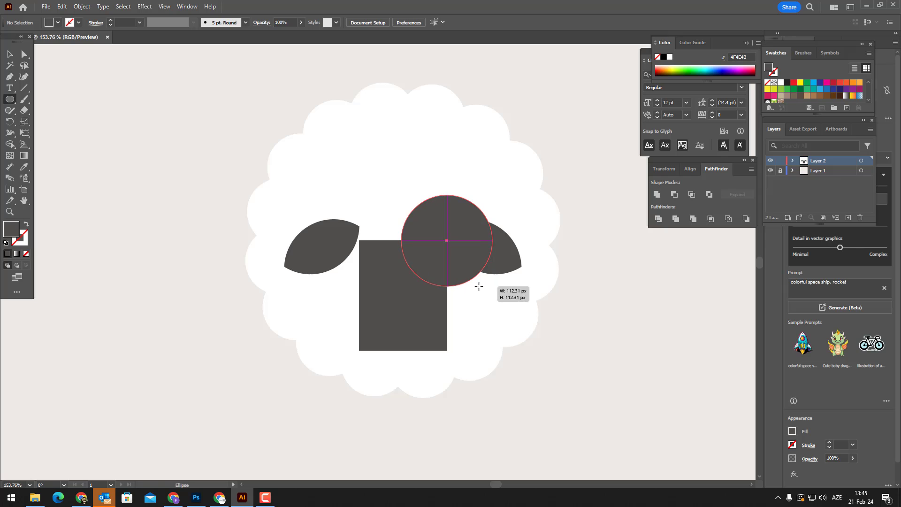
click(61, 6)
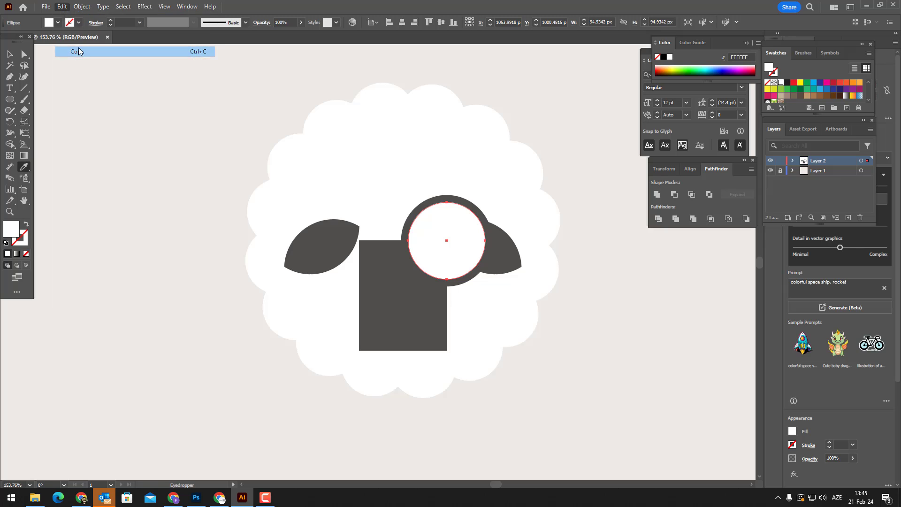
click(9, 54)
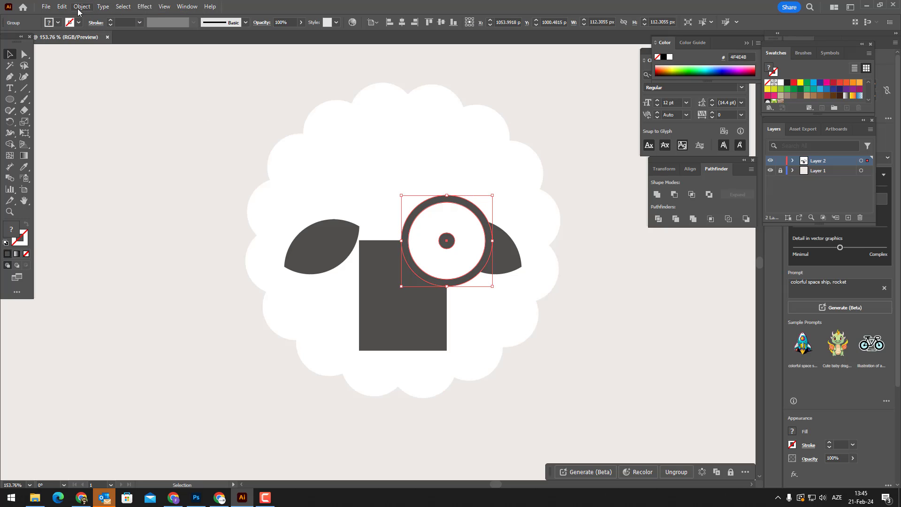
click(61, 6)
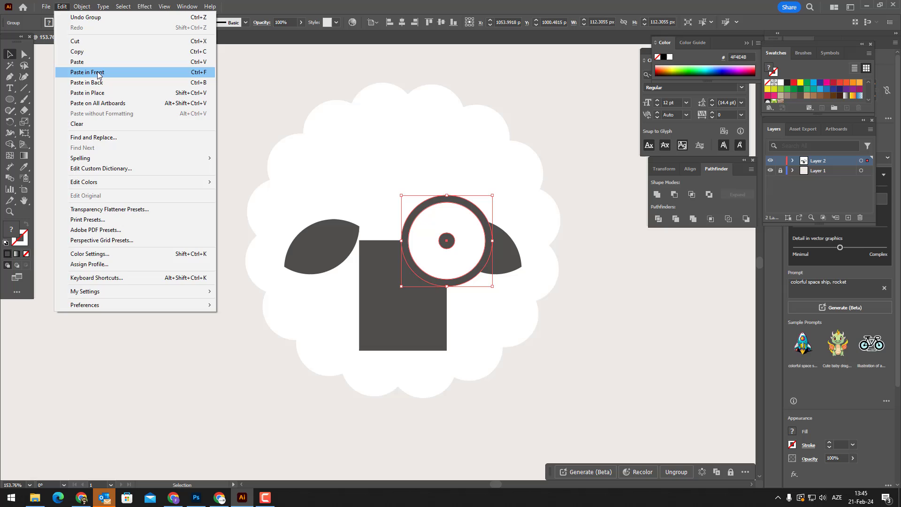
click(86, 72)
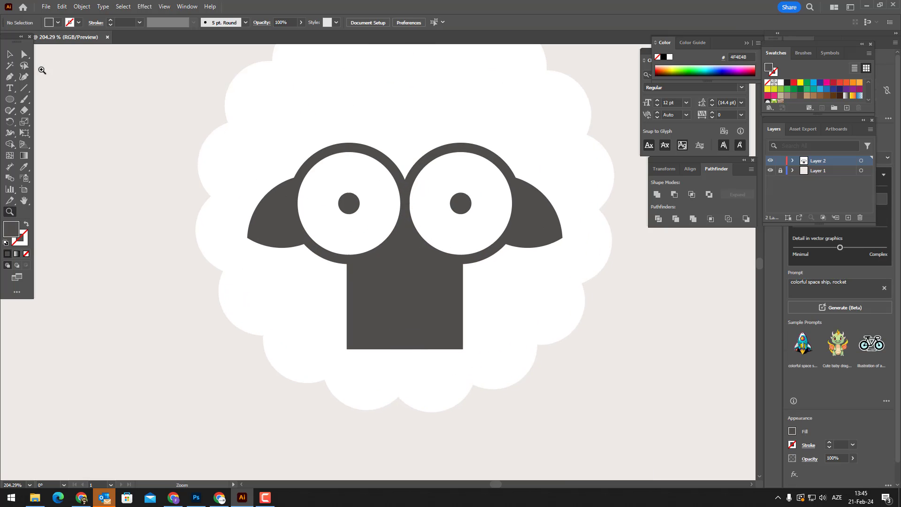
Drag the head's bottom corner widgets inward to round the muzzle corners.
click(24, 54)
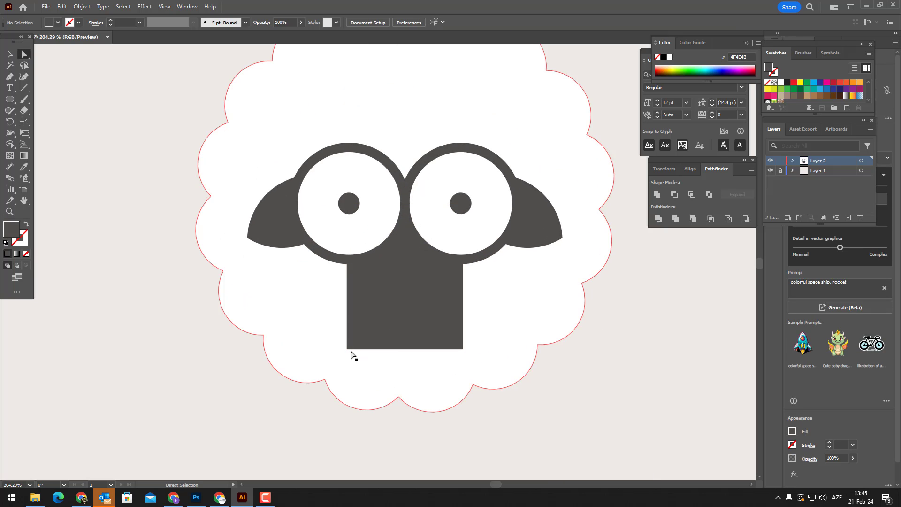
click(404, 299)
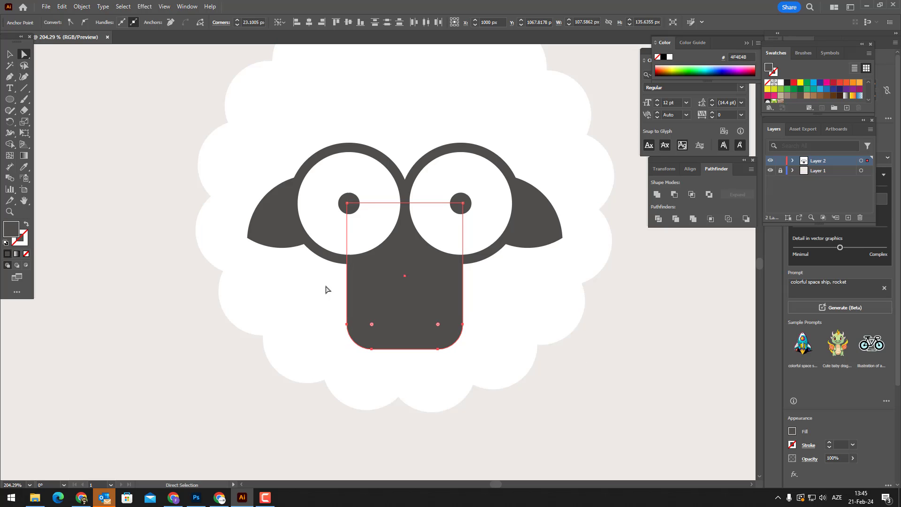
click(10, 99)
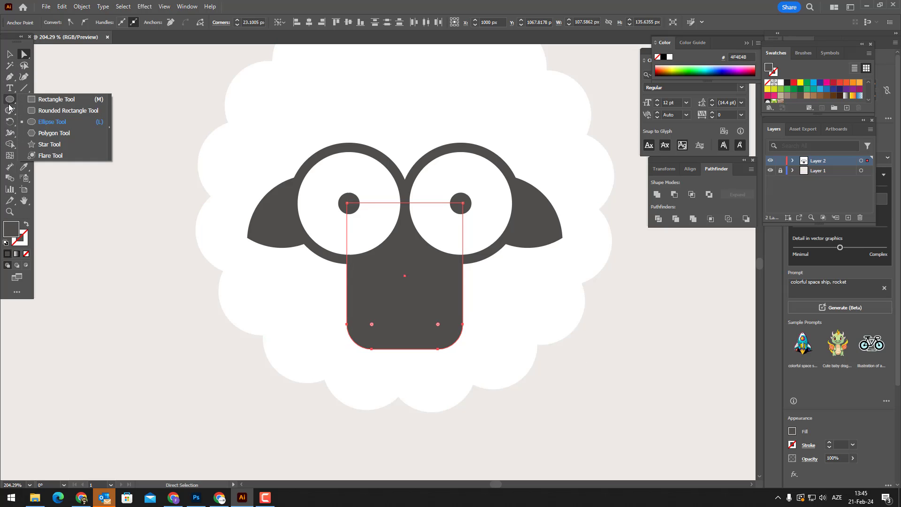
Draw a thin #333230 nose bar on the head and paste a copy in front.
click(57, 98)
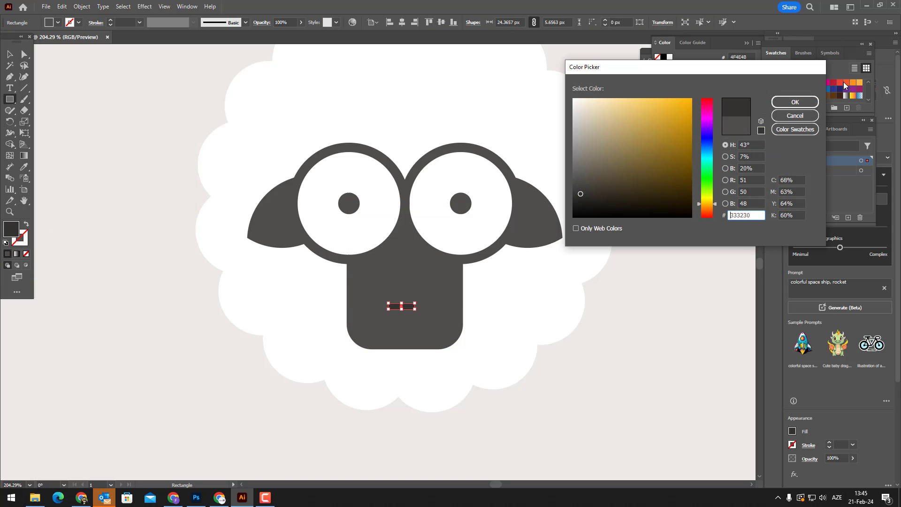
click(794, 102)
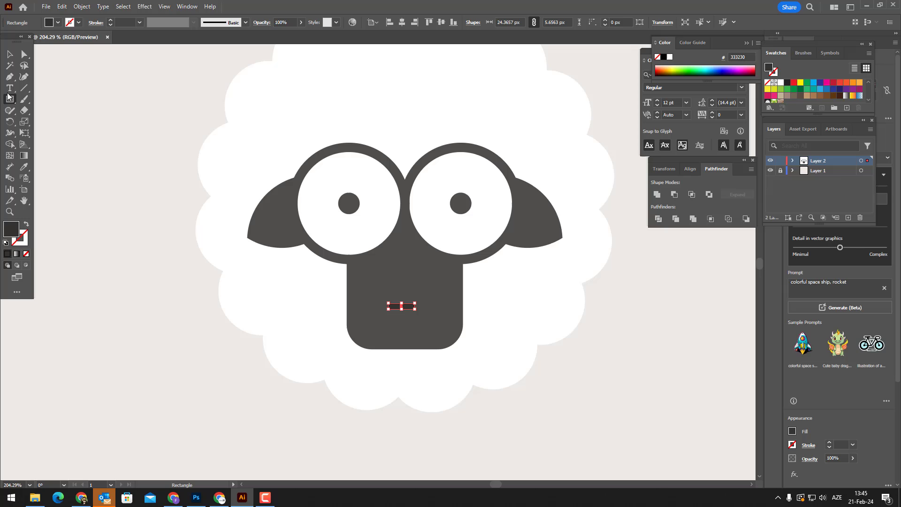
click(584, 349)
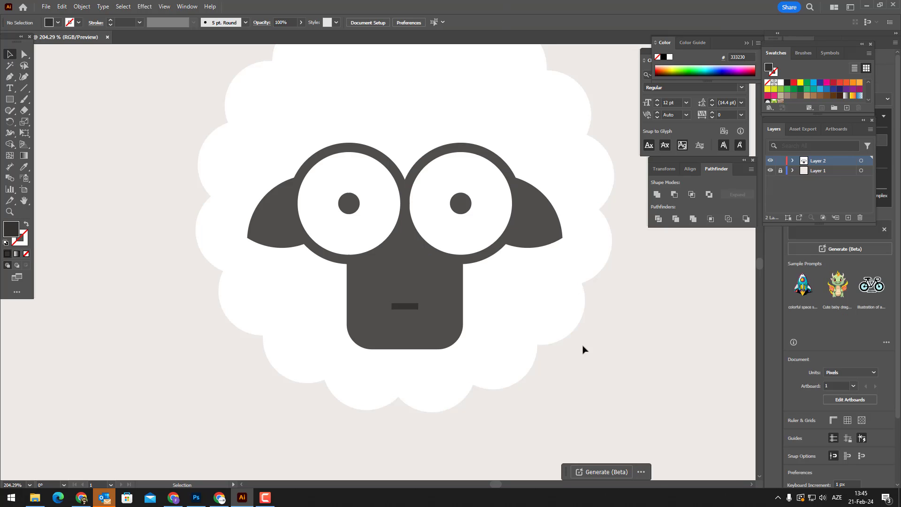
click(405, 305)
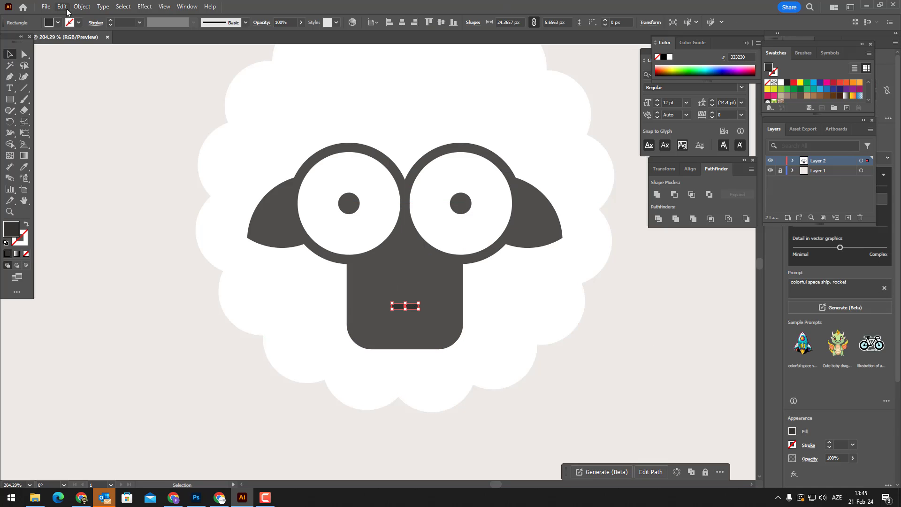
click(61, 6)
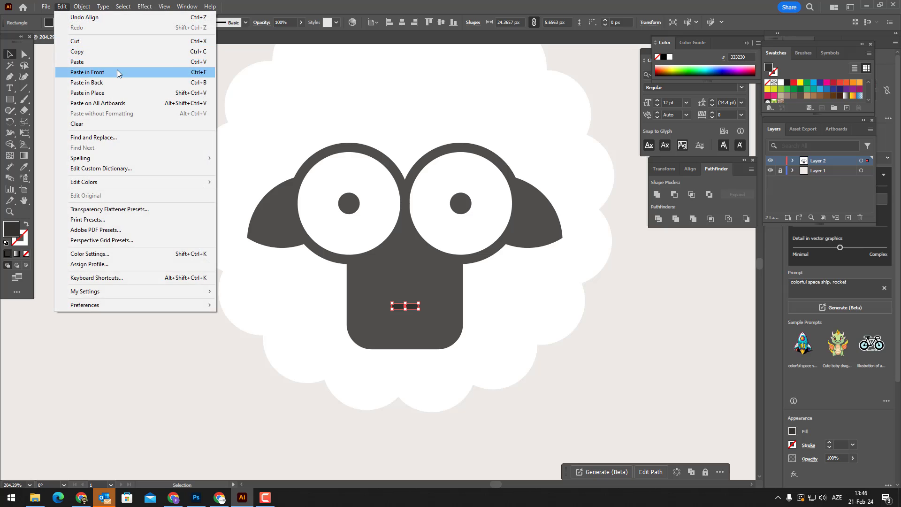
click(88, 72)
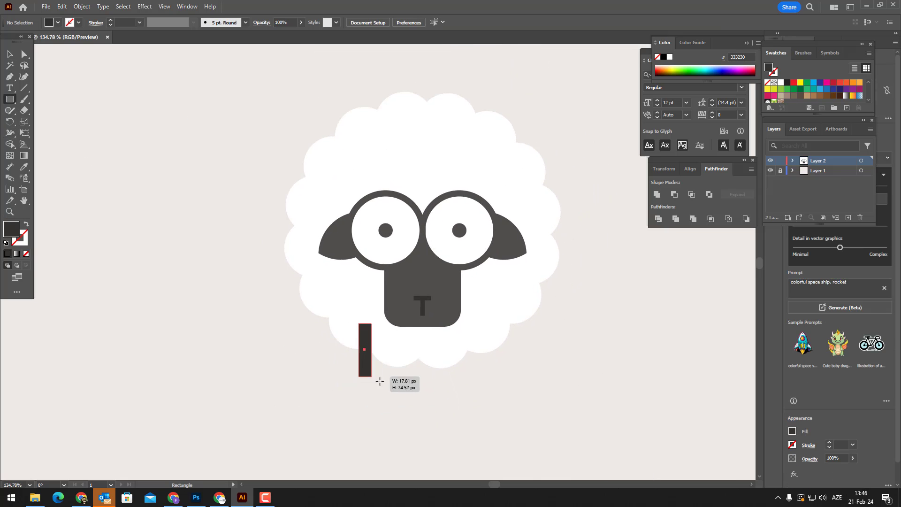
Rotate the copied bar into a T nose, add an eyedropper-matched grey leg, and paste a copy.
click(82, 6)
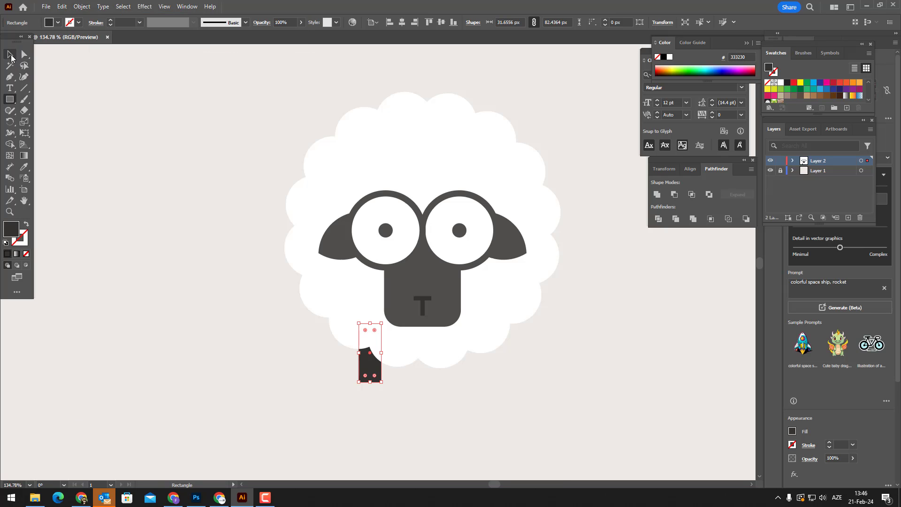
click(10, 167)
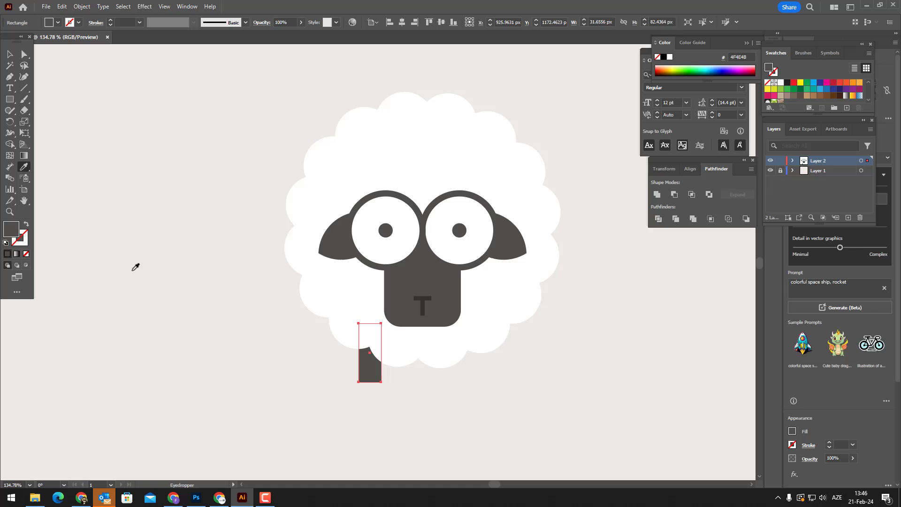
click(369, 352)
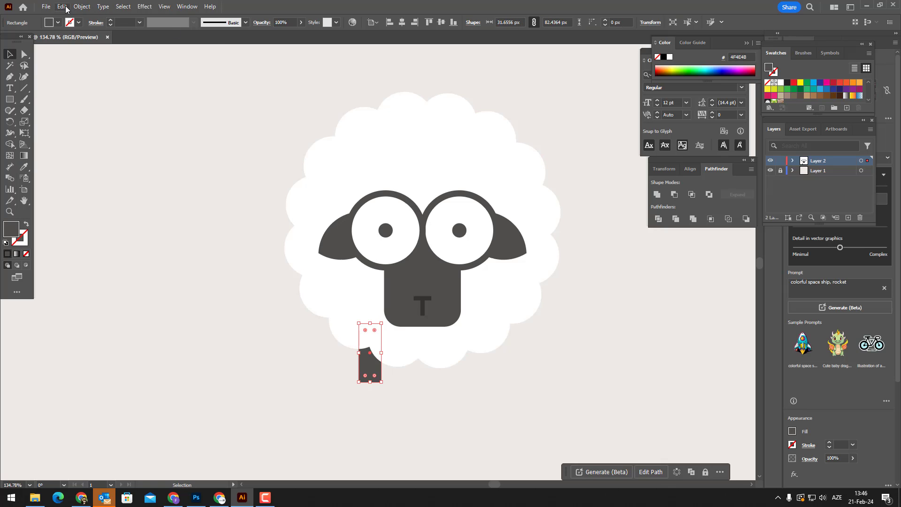
click(61, 6)
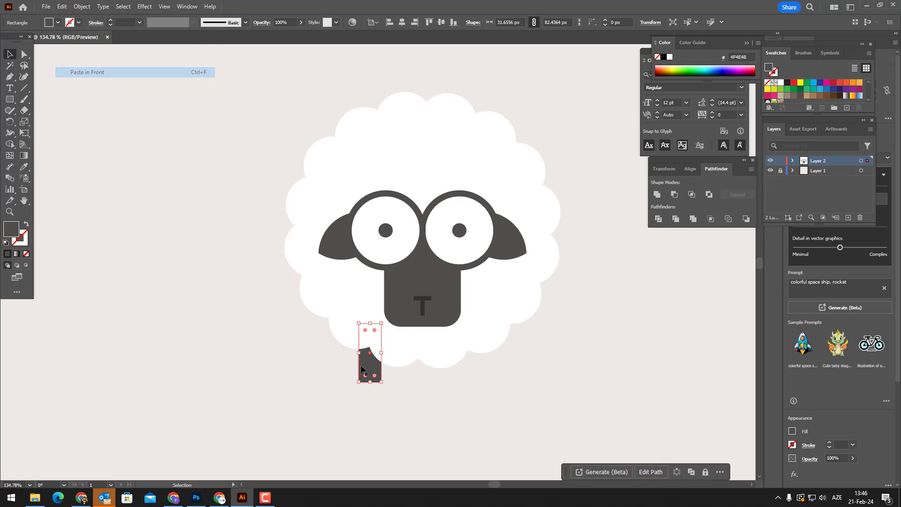